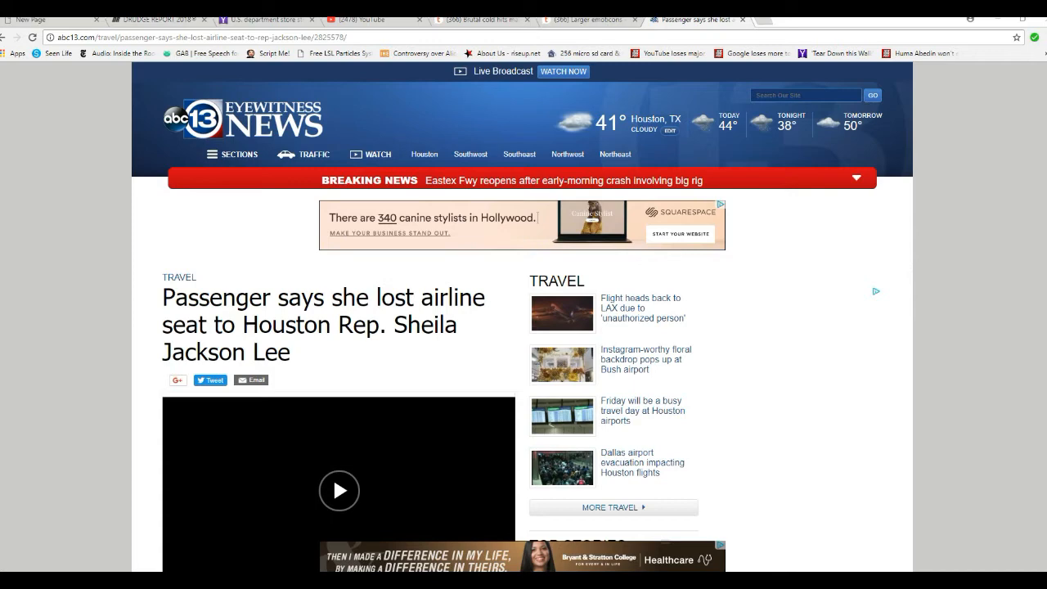
Scroll past the headline to show the news video and the story's opening paragraphs
scroll("down", 3)
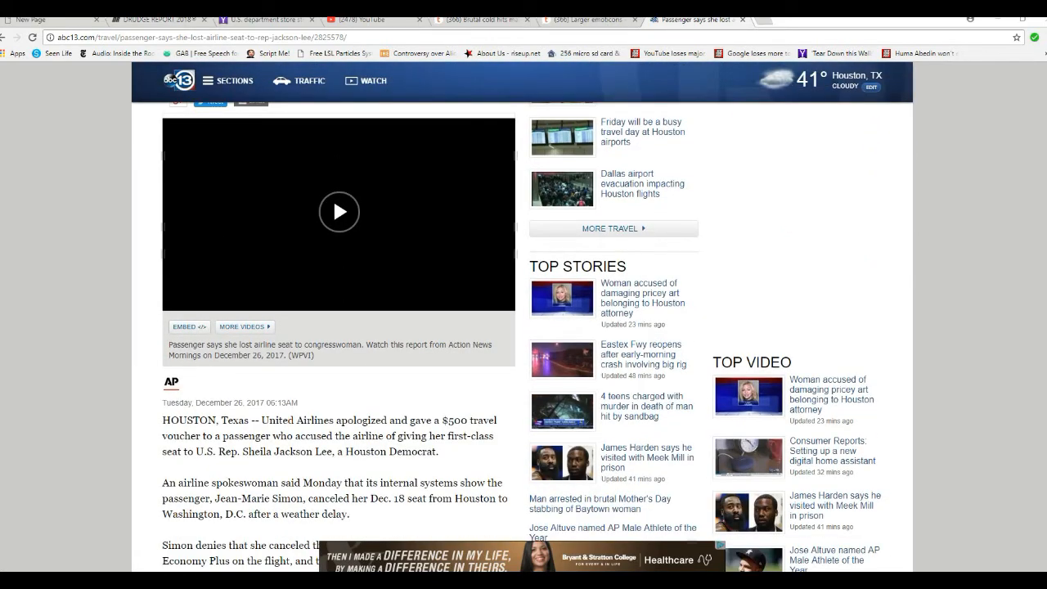
left_click(338, 211)
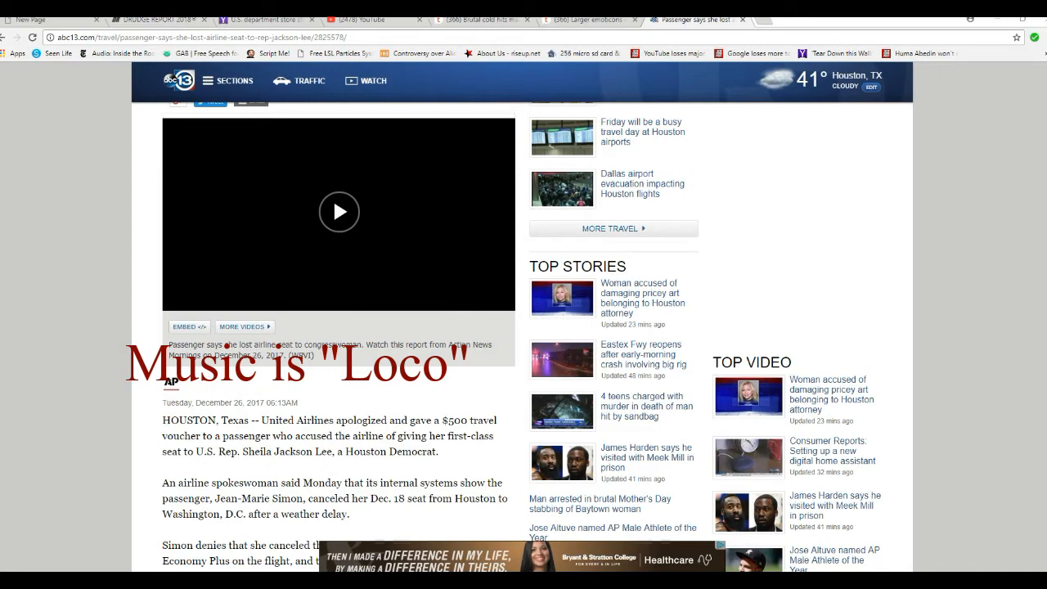
Scroll down to the congresswoman's statement and the Related Topics section
scroll("down", 3)
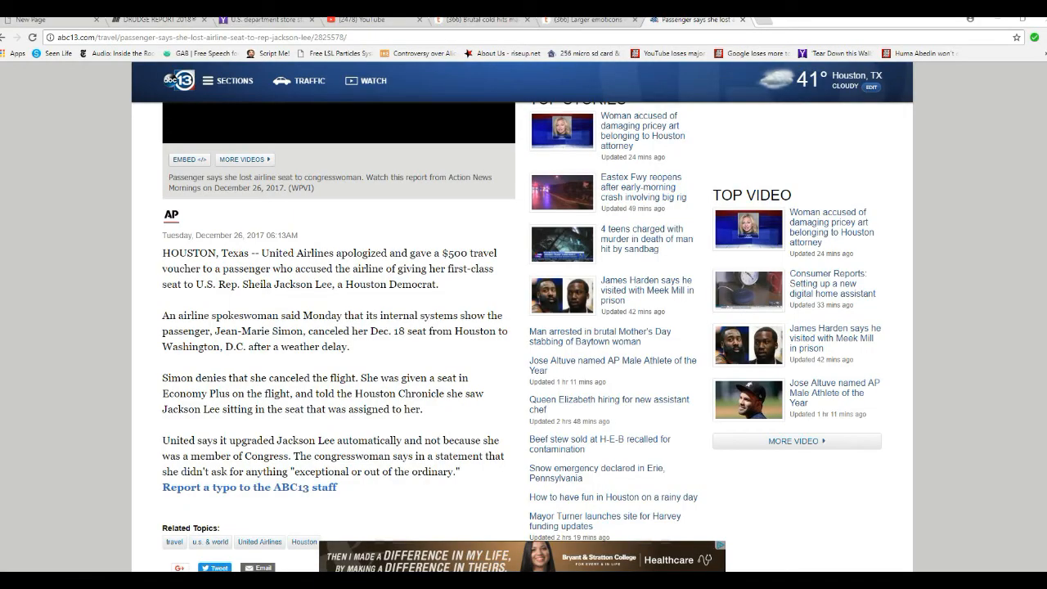
scroll("down", 3)
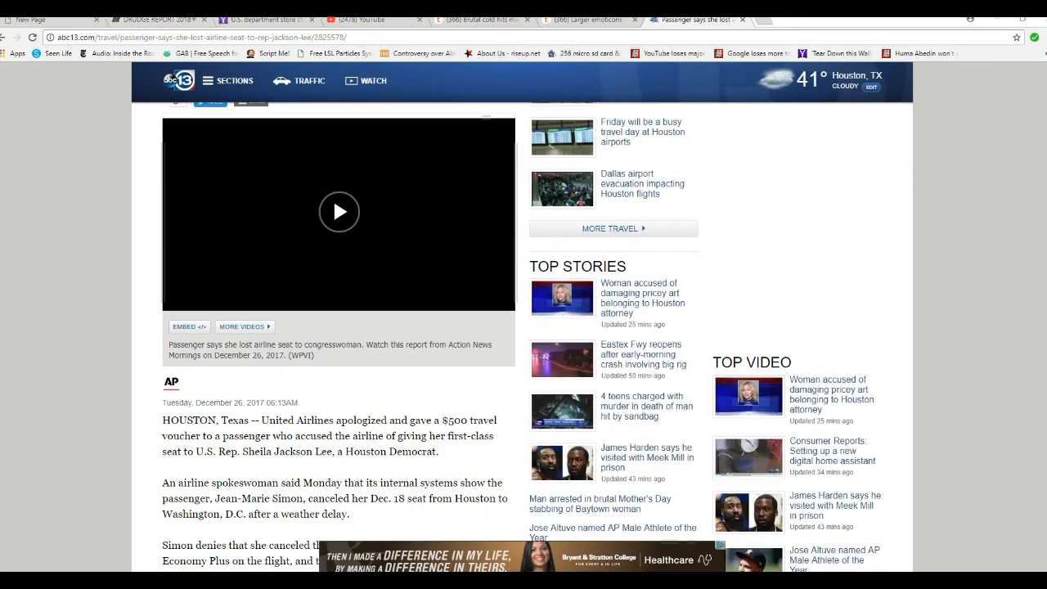
Scroll up to the headline, then back down to the closing paragraph and related topics
scroll("up", 3)
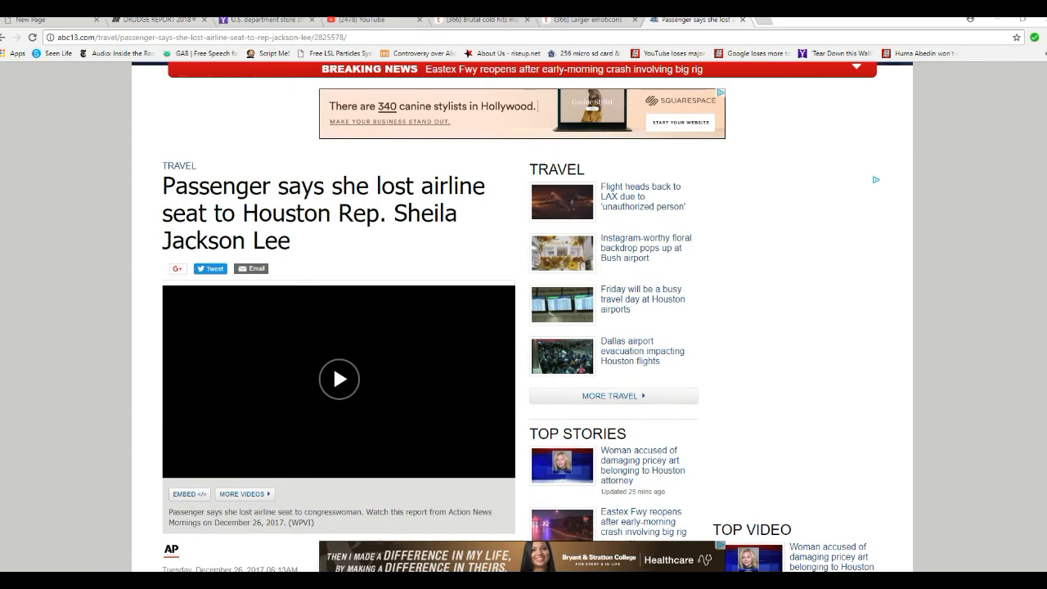
scroll("down", 3)
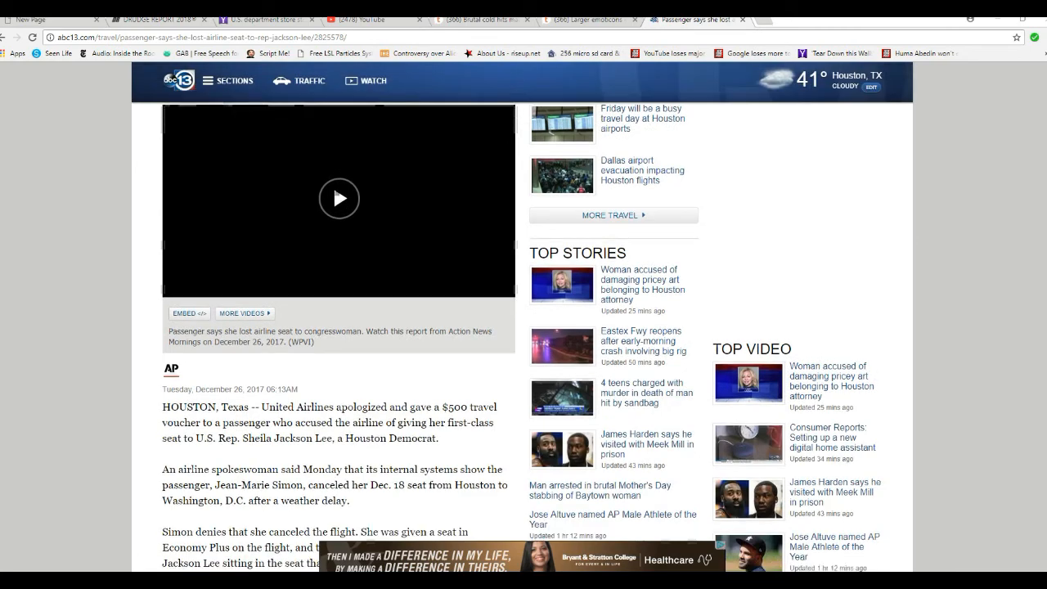
scroll("down", 3)
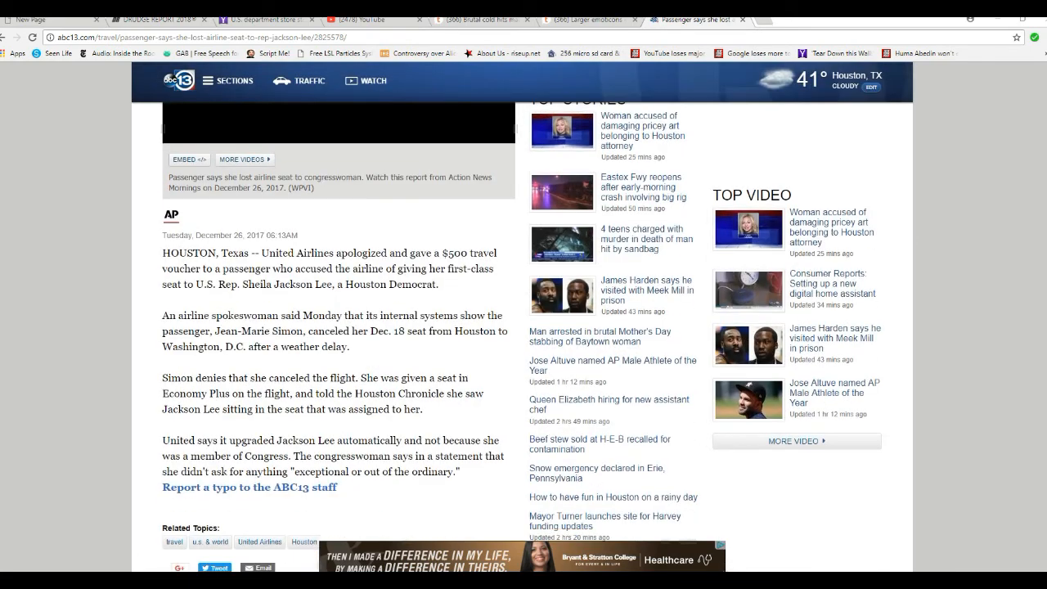